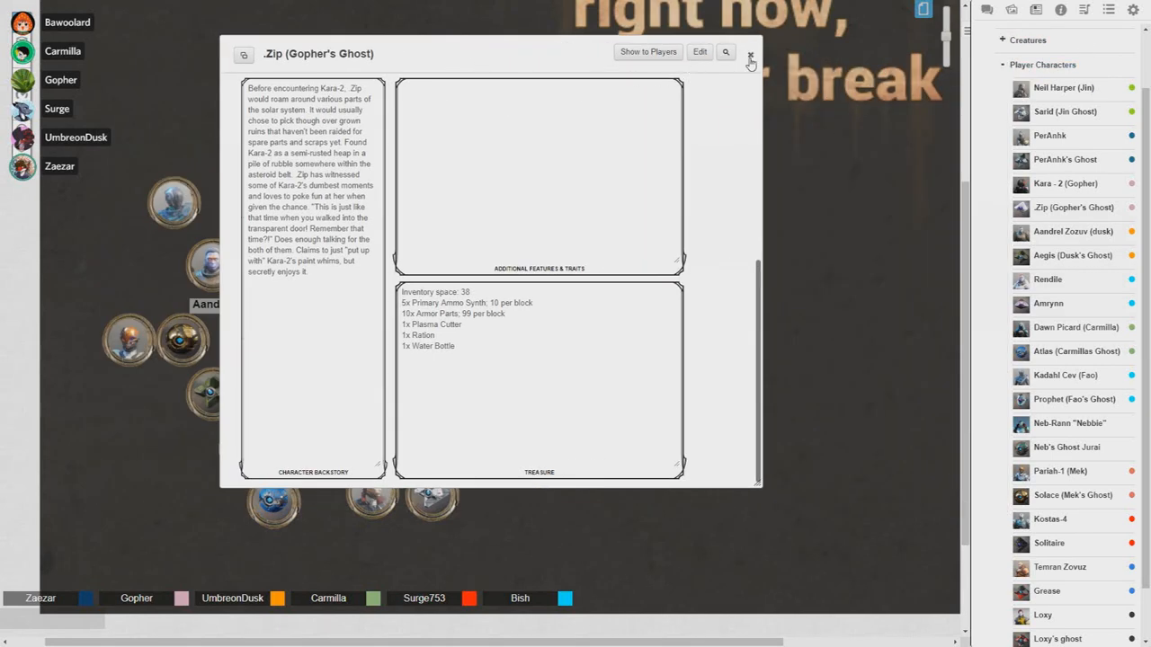
- Close the .Zip (Gopher's Ghost) character sheet window to reveal the token map
{"action": "left_click", "coordinate": [750, 54]}
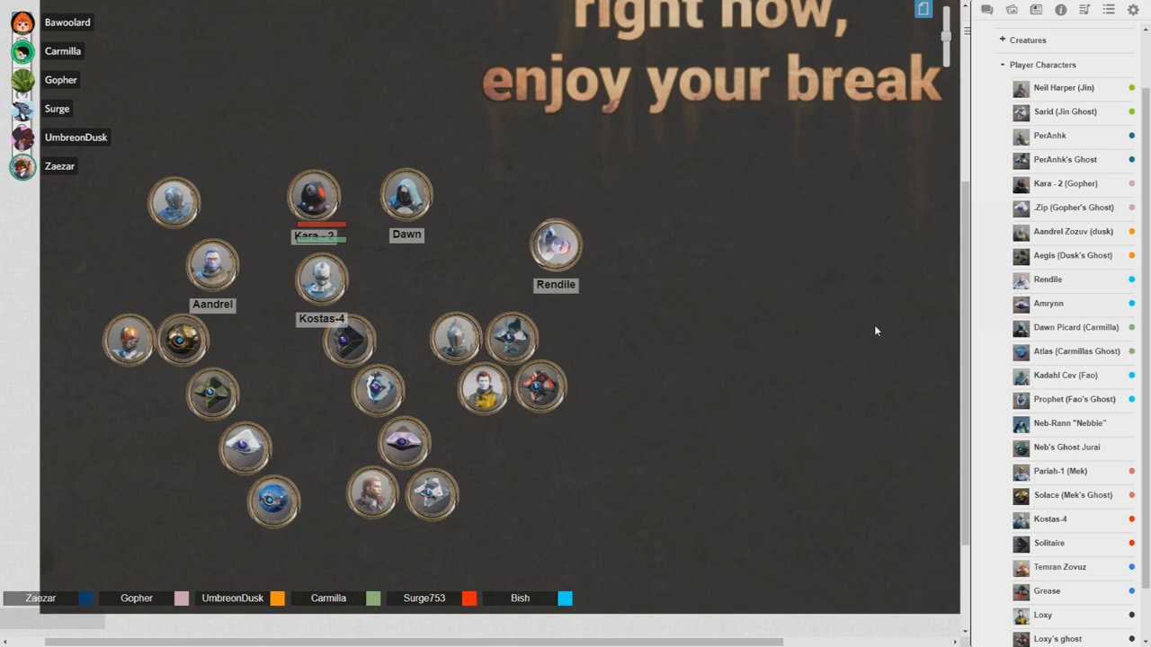